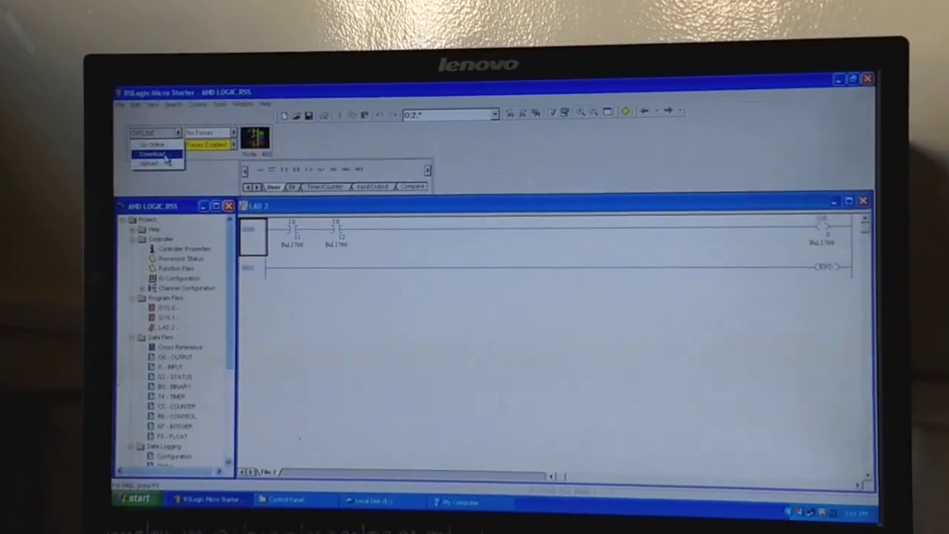
Download the AND ladder program to the MicroLogix 1400 and go online in remote run.
left_click(155, 153)
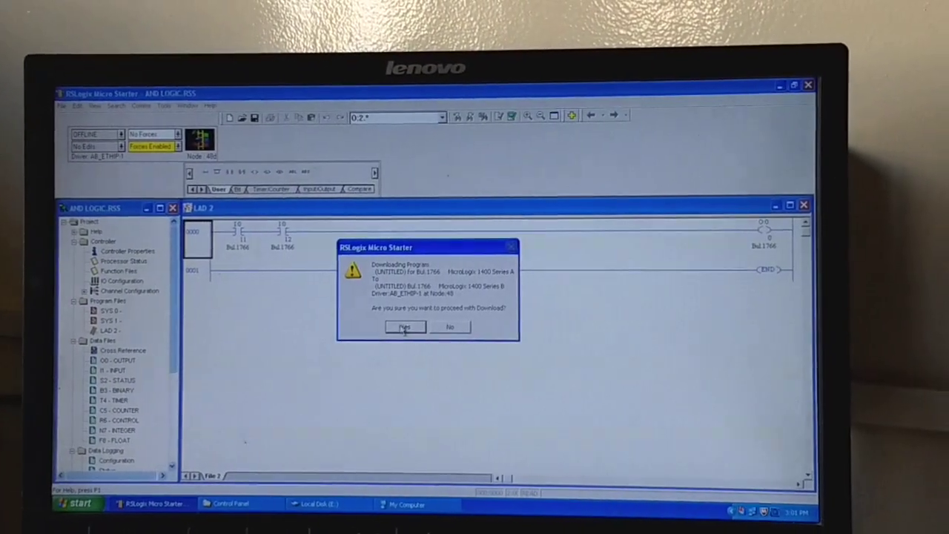
left_click(405, 327)
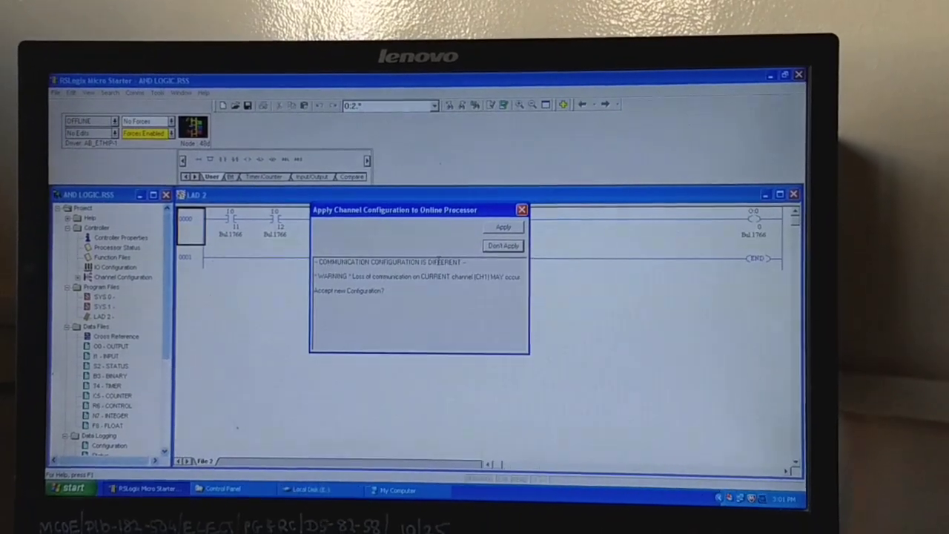
left_click(503, 227)
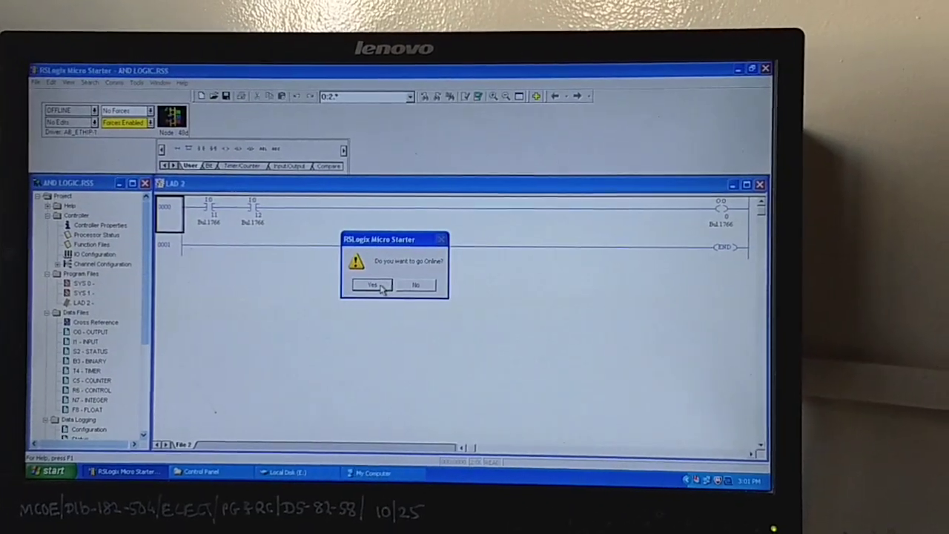
left_click(371, 285)
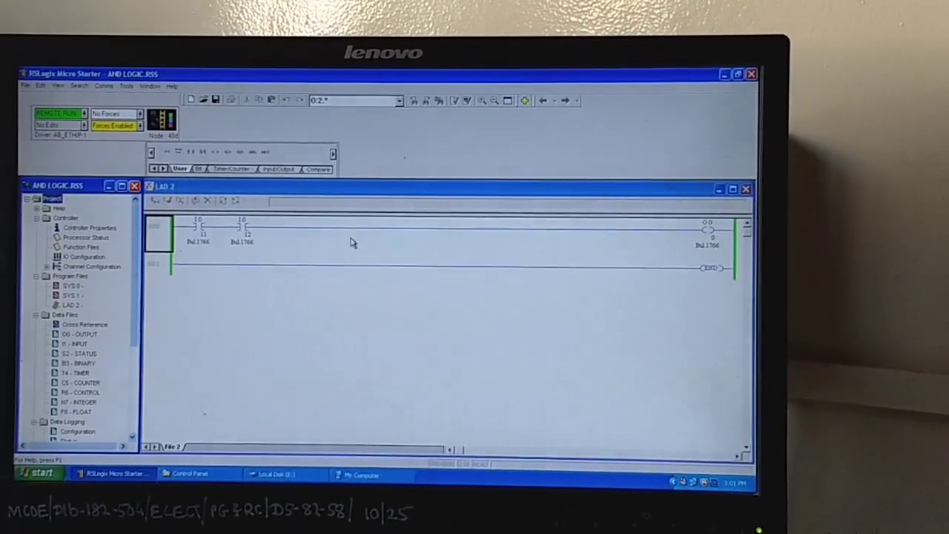
Toggle the first input contact of the AND rung, then force an input contact off.
right_click(178, 234)
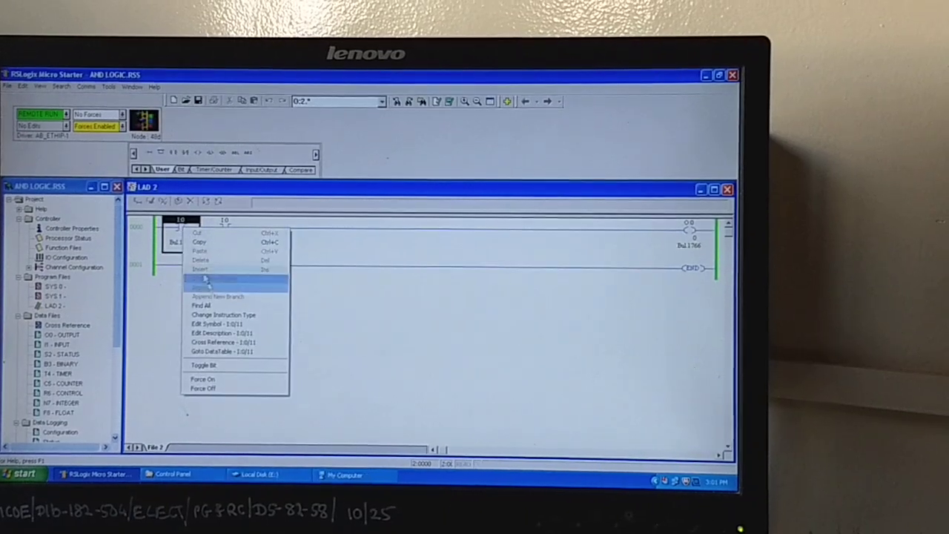
left_click(215, 279)
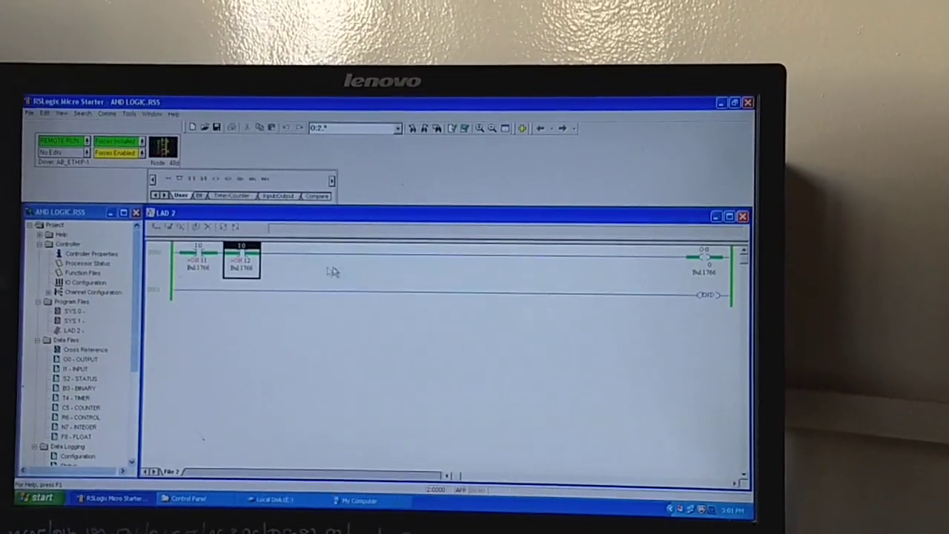
right_click(240, 264)
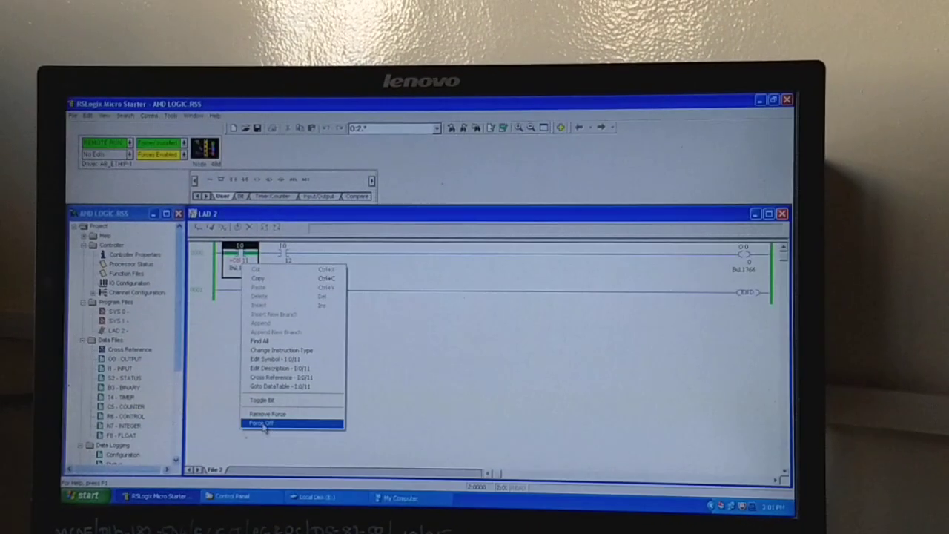
left_click(261, 422)
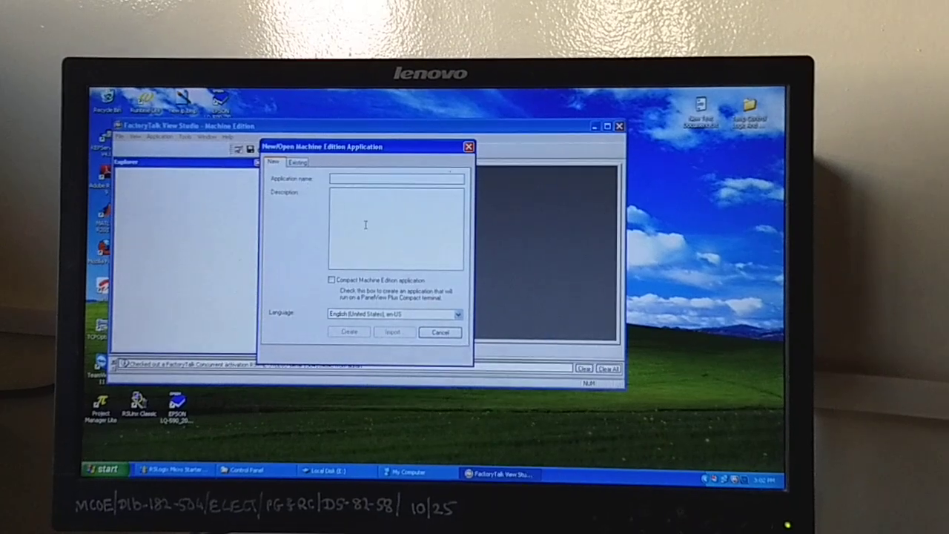
Name the new Machine Edition application and create it.
type("ed")
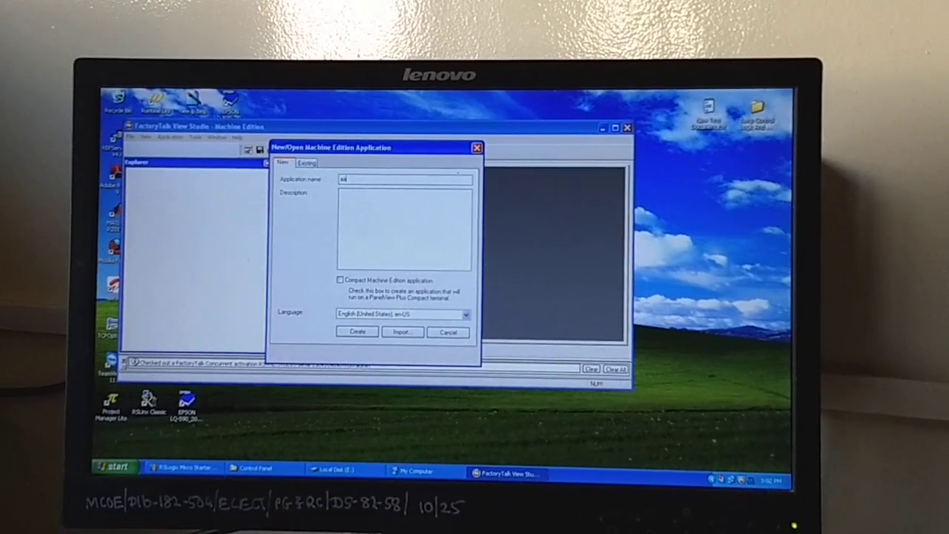
left_click(356, 332)
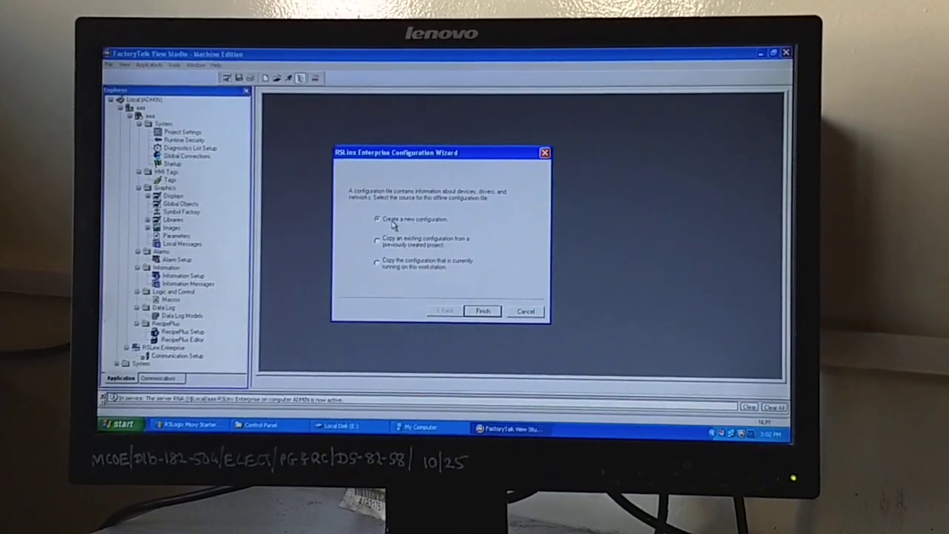
Add device shortcut abc, point it at the controller over EtherNet, apply and close the verifier.
left_click(482, 311)
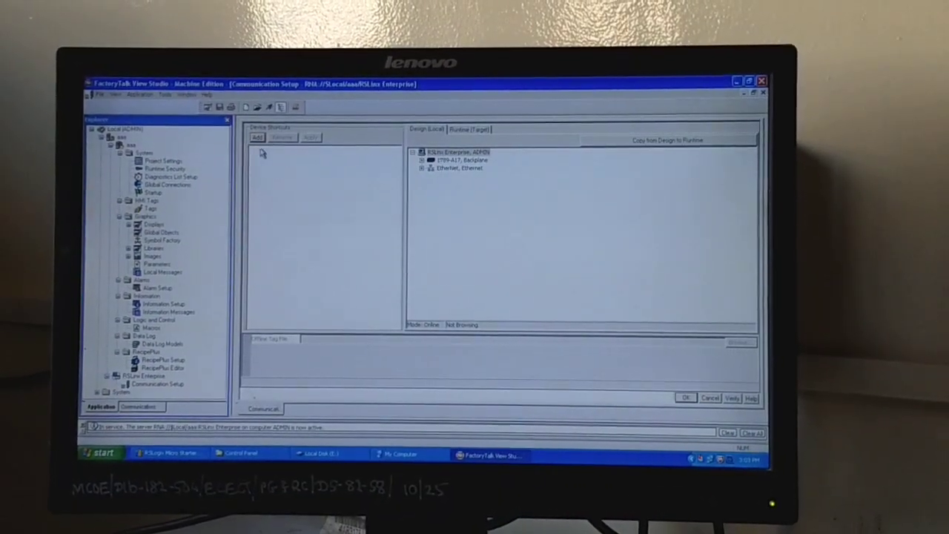
left_click(258, 138)
type("abc")
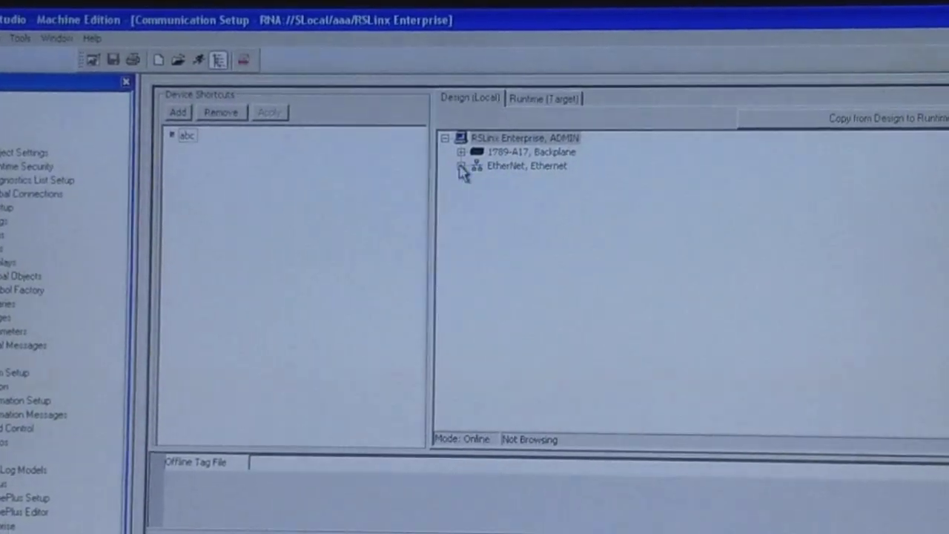
left_click(525, 166)
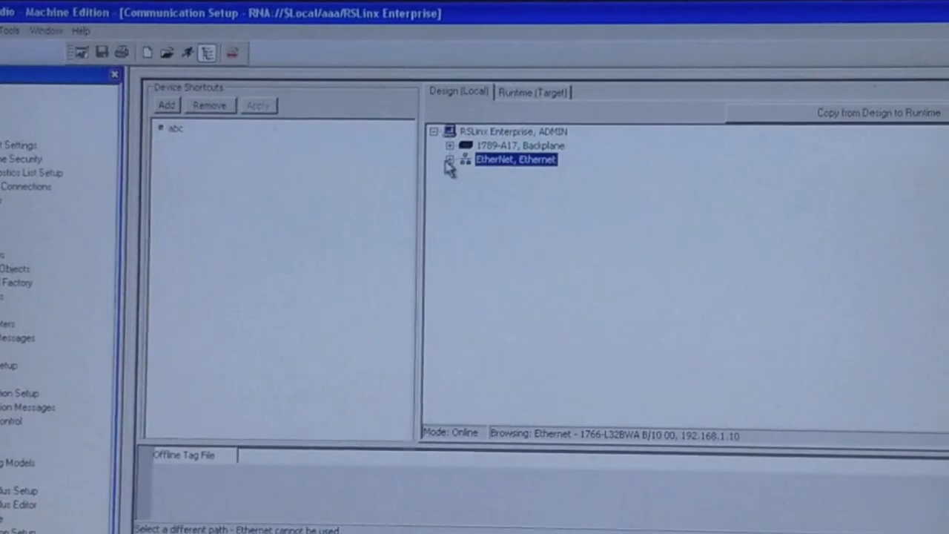
left_click(175, 128)
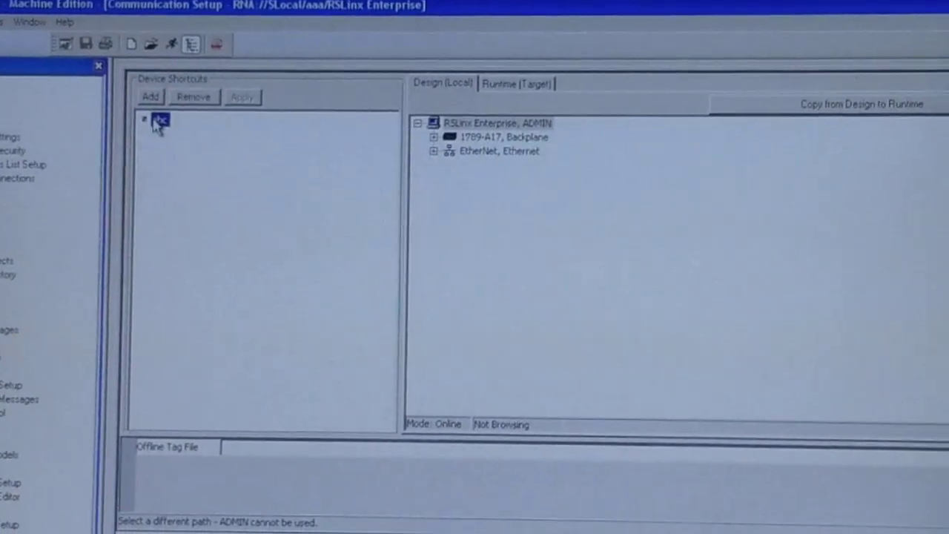
left_click(498, 153)
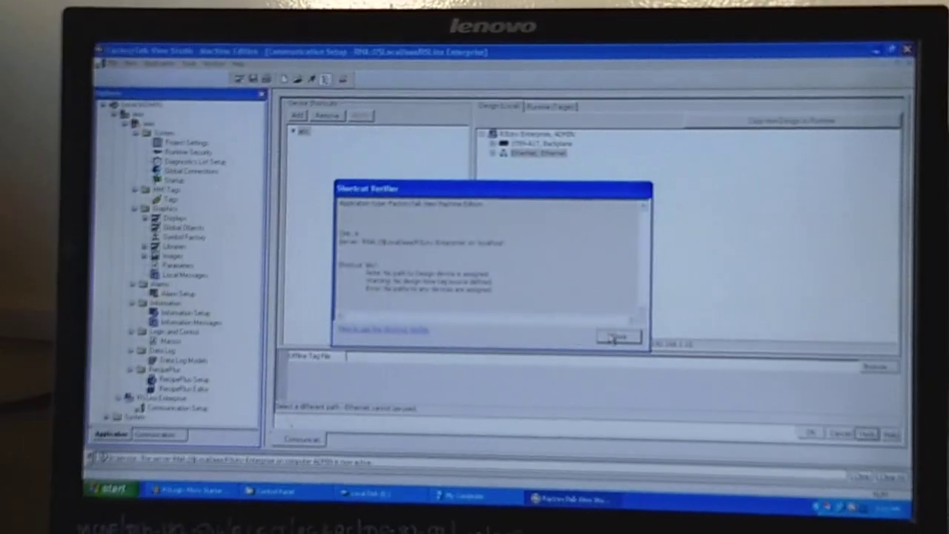
left_click(617, 337)
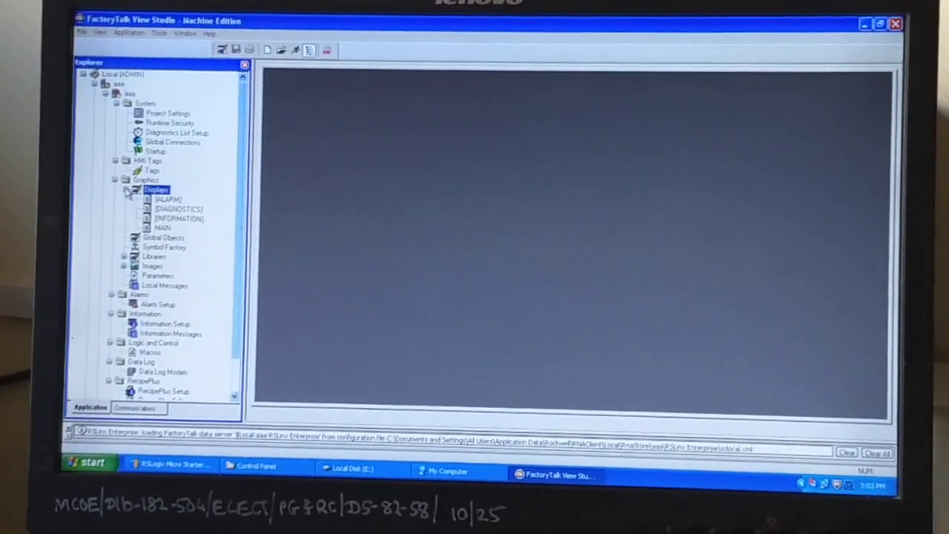
Place an INPUT-1 text label on the MAIN display.
double_click(161, 228)
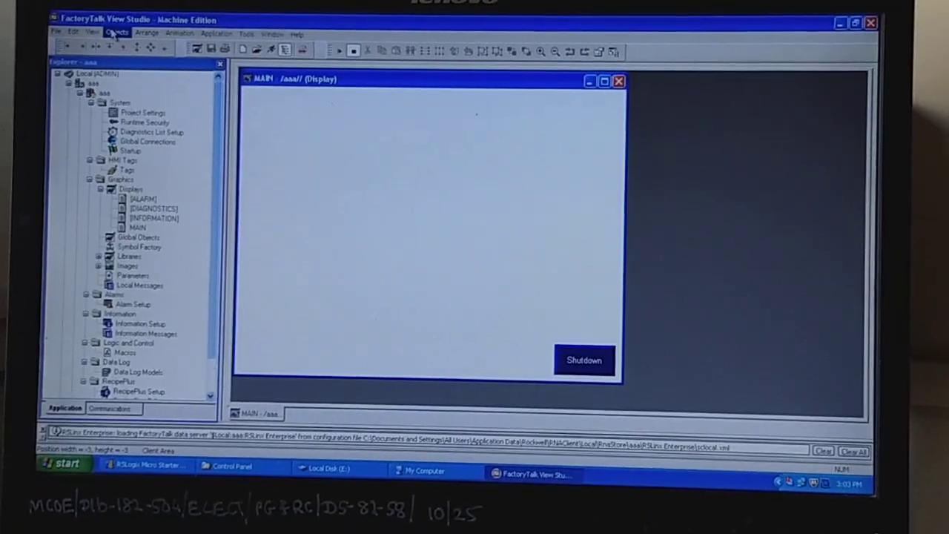
left_click(121, 33)
type("INPUT")
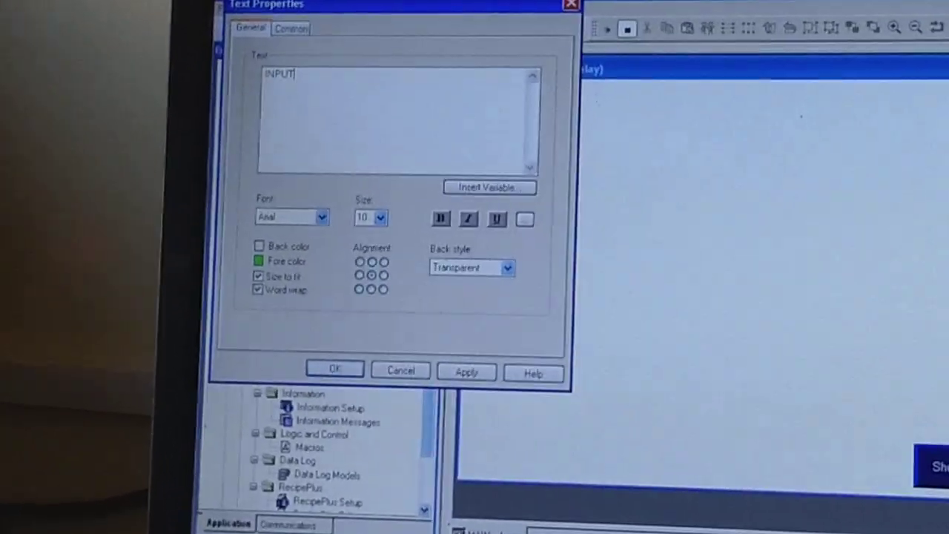
type("-1")
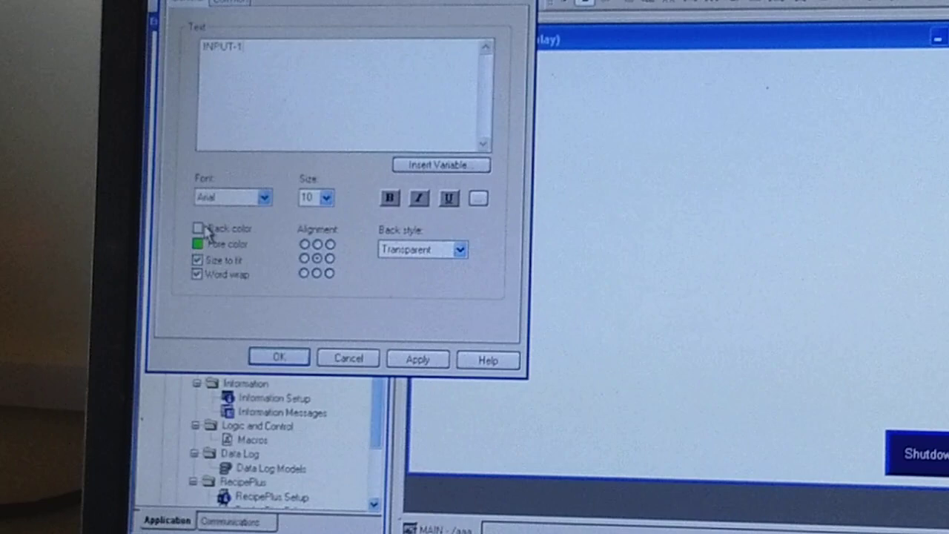
left_click(197, 243)
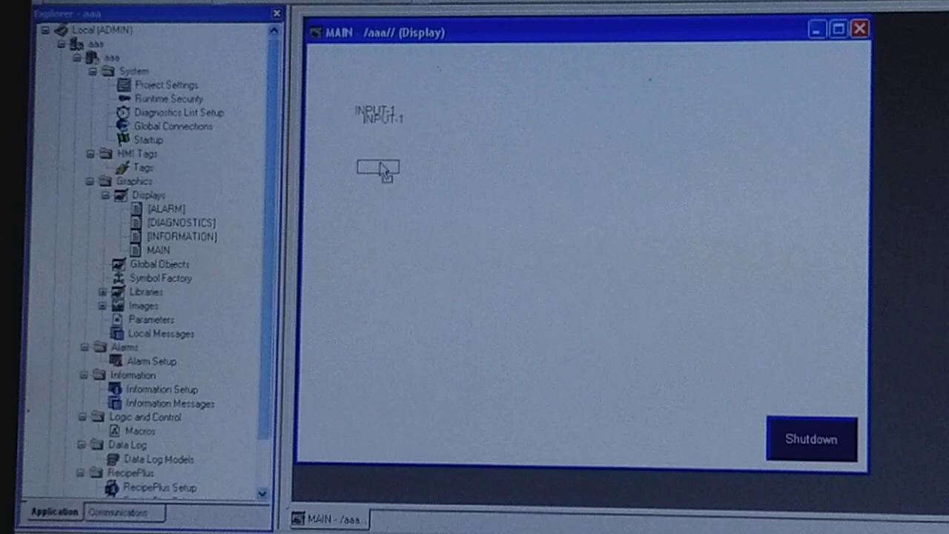
Edit the copied label's text to INPUT-2.
double_click(377, 167)
type("INPUT-")
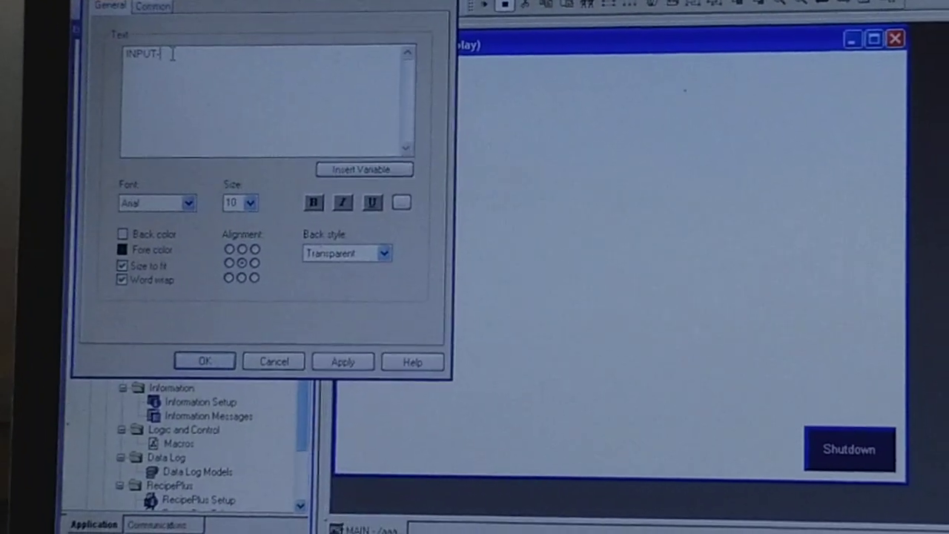
type("2")
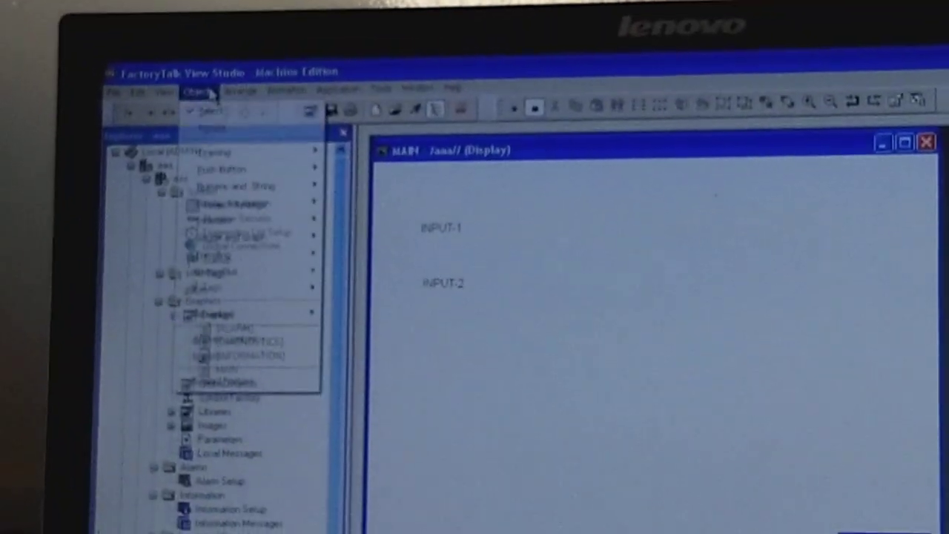
Choose the Rectangle drawing object to draw boxes beside the labels.
left_click(204, 133)
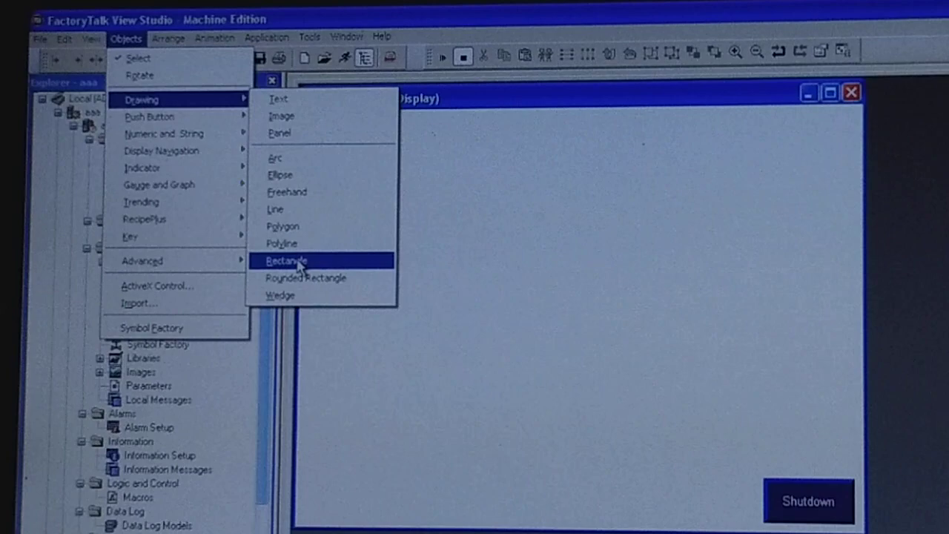
left_click(286, 261)
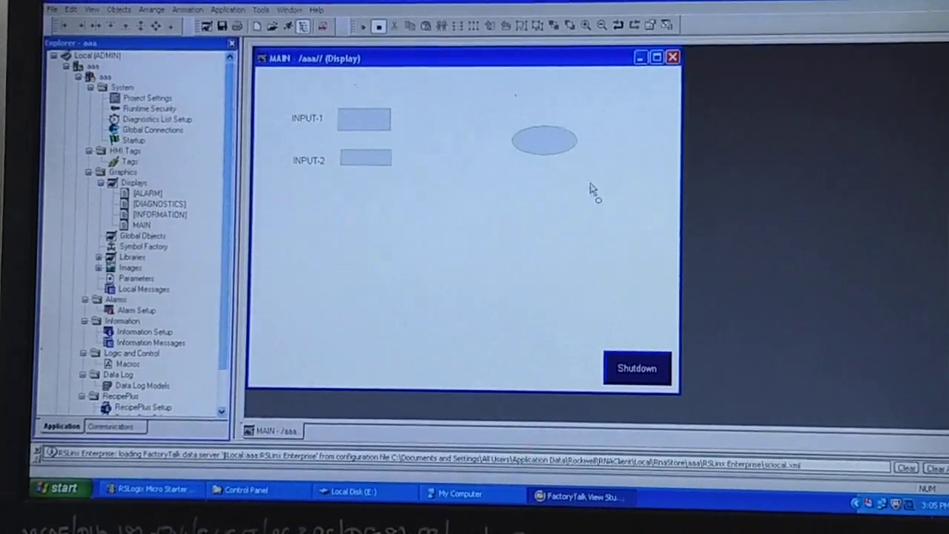
Start colour animation on the ellipse and bring up the Tag Browser.
left_click(546, 141)
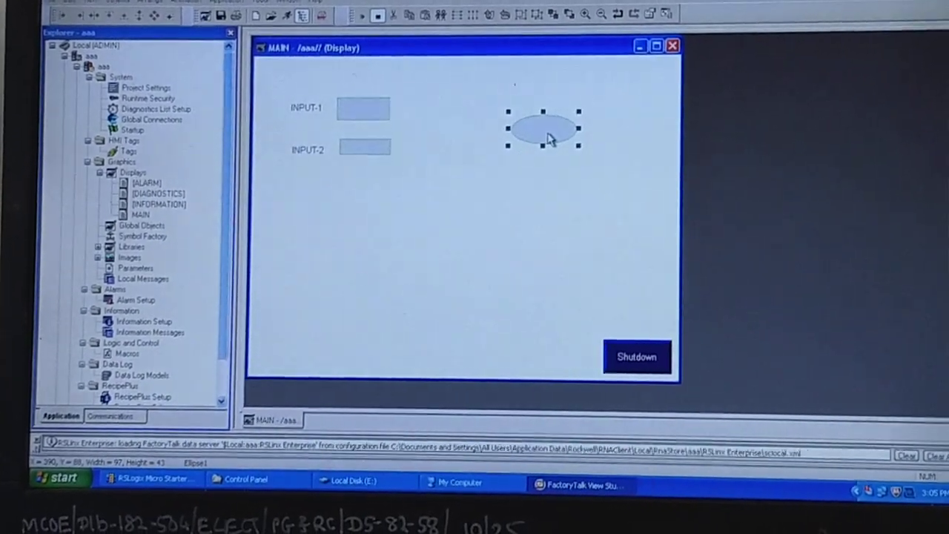
right_click(543, 133)
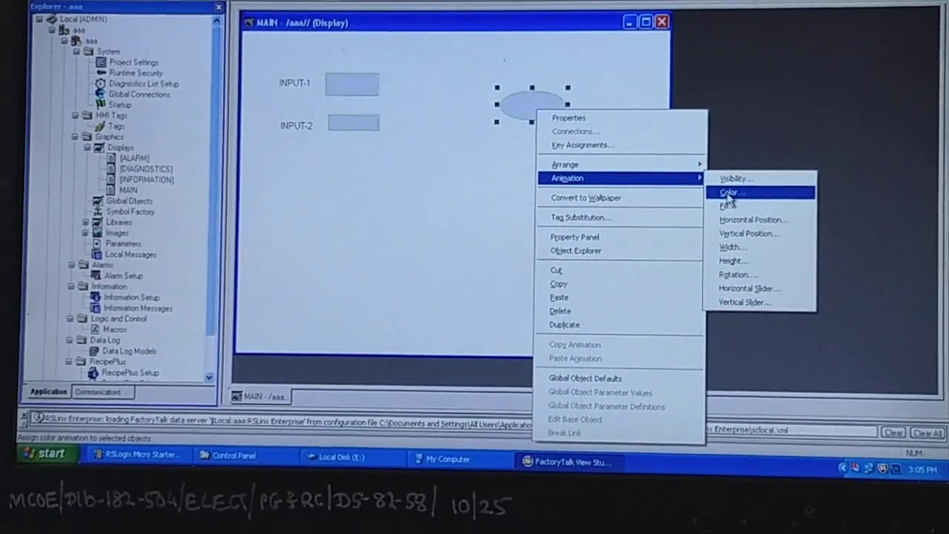
left_click(731, 193)
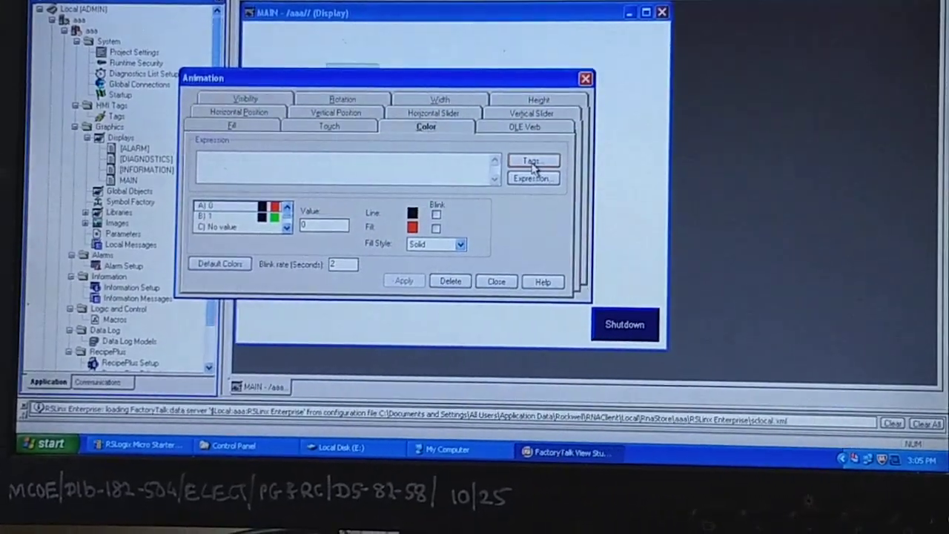
left_click(532, 161)
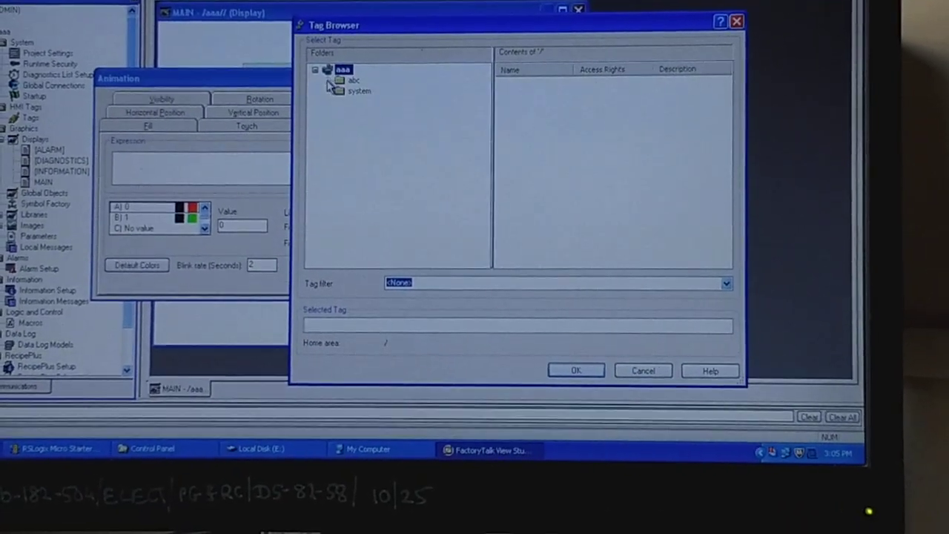
Browse the abc tag folders, then cancel the empty Tag Browser.
left_click(353, 80)
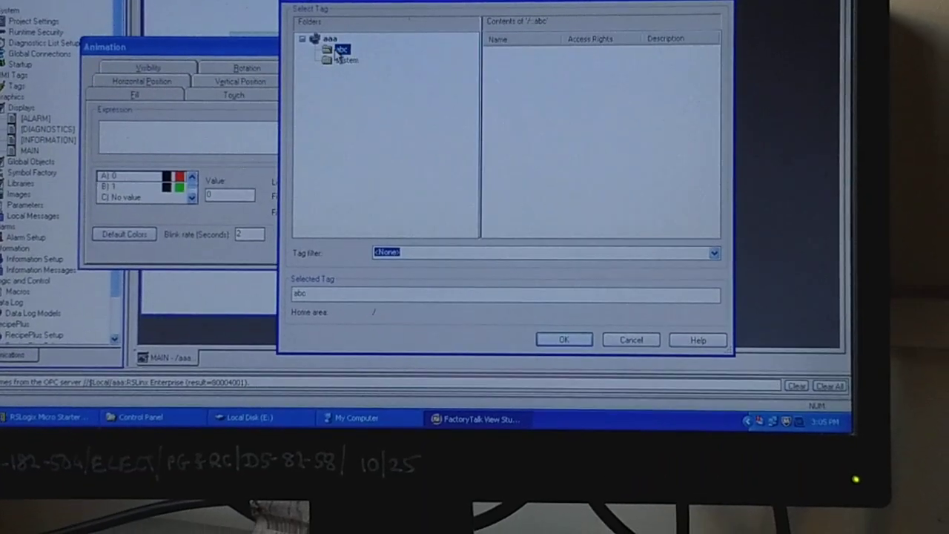
left_click(345, 59)
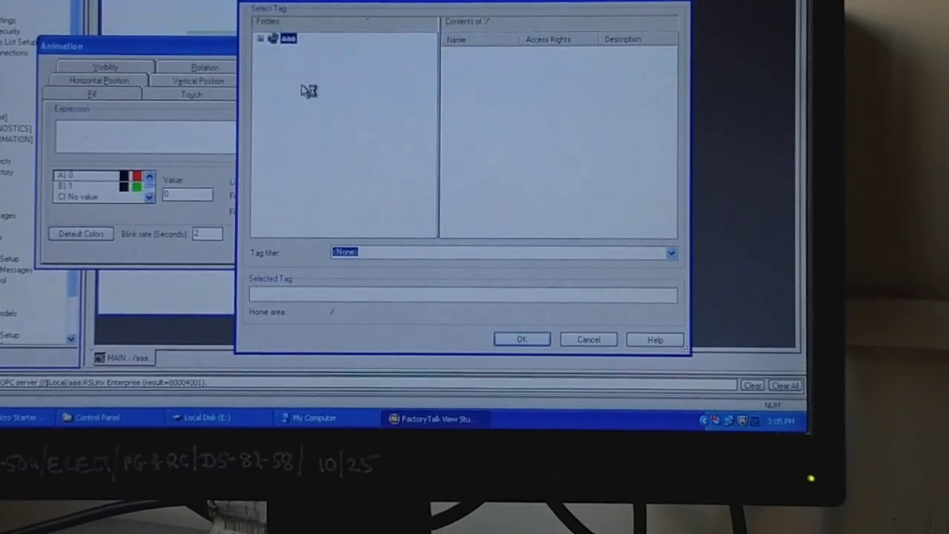
left_click(261, 38)
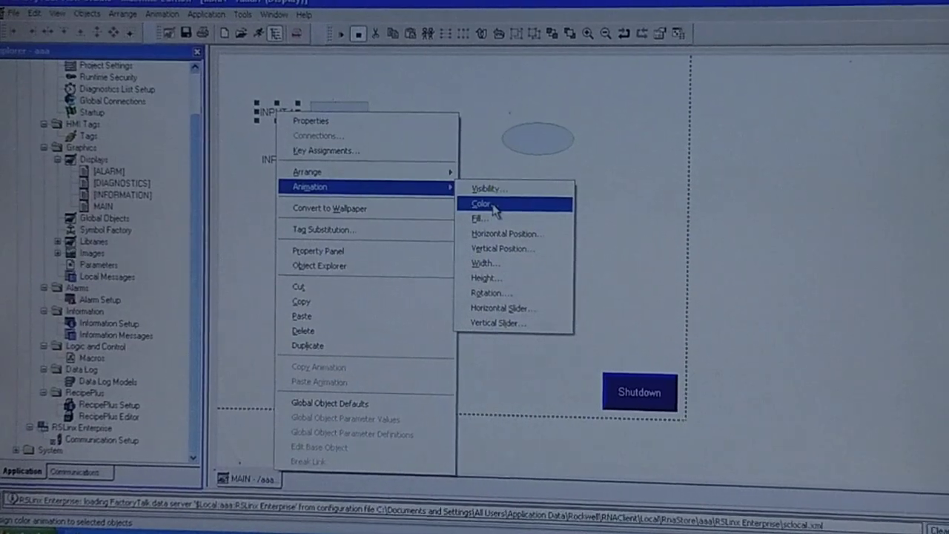
Browse INPUT-1's colour animation tags down to abc > Online > I1.
left_click(481, 203)
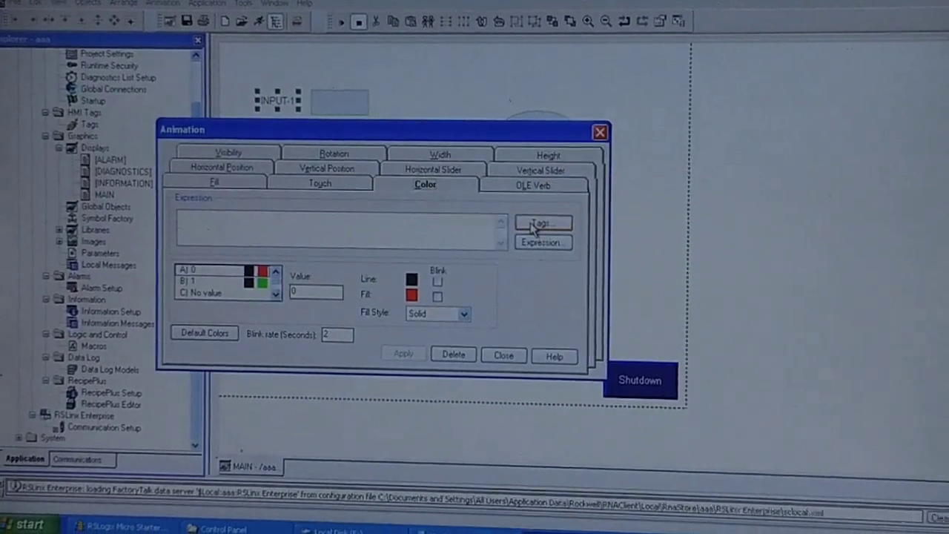
left_click(543, 224)
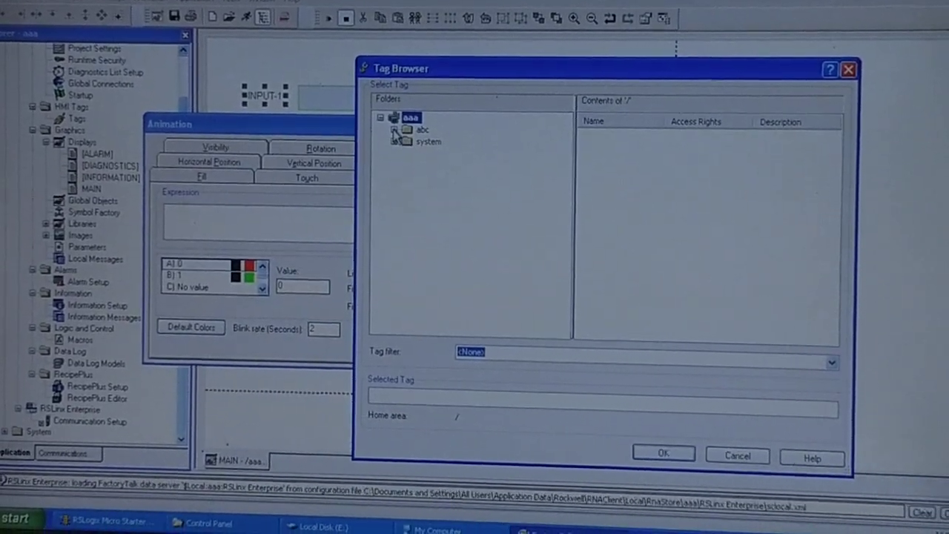
left_click(394, 129)
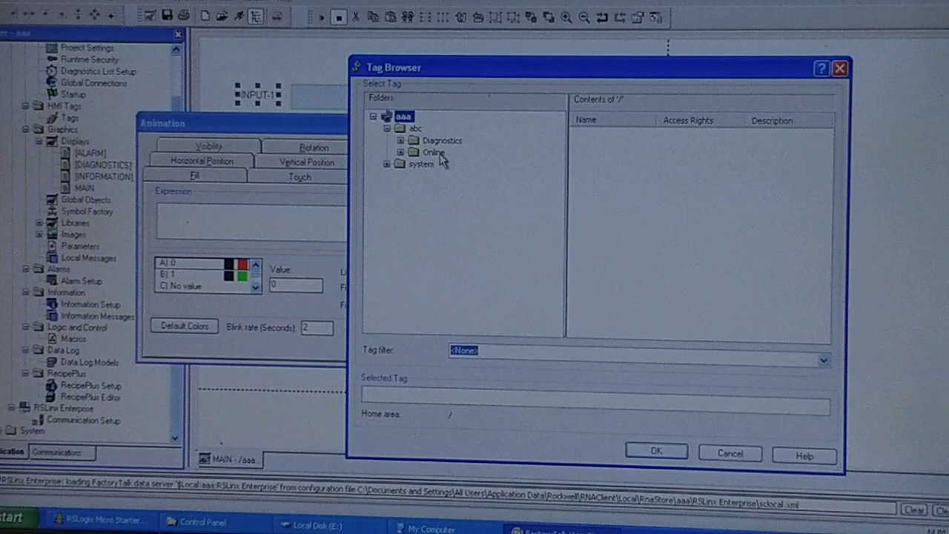
left_click(389, 151)
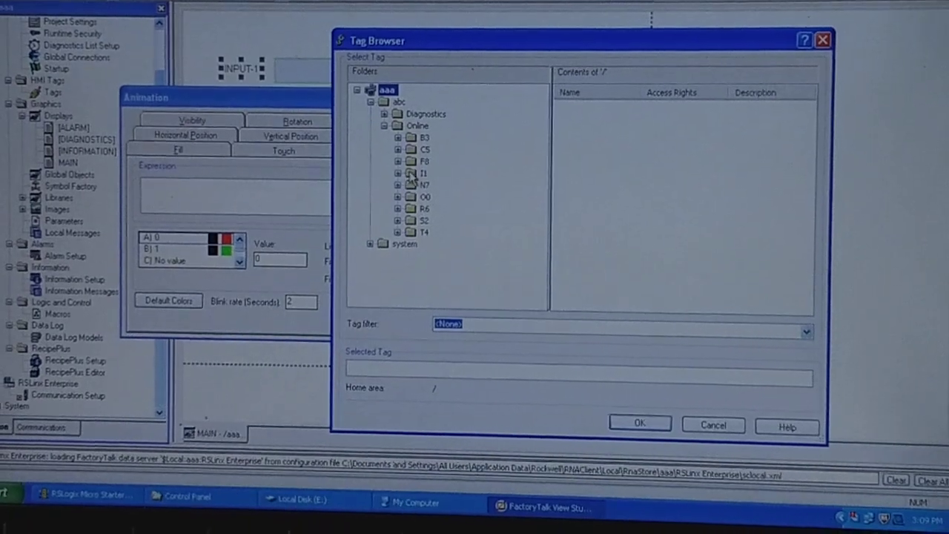
left_click(424, 172)
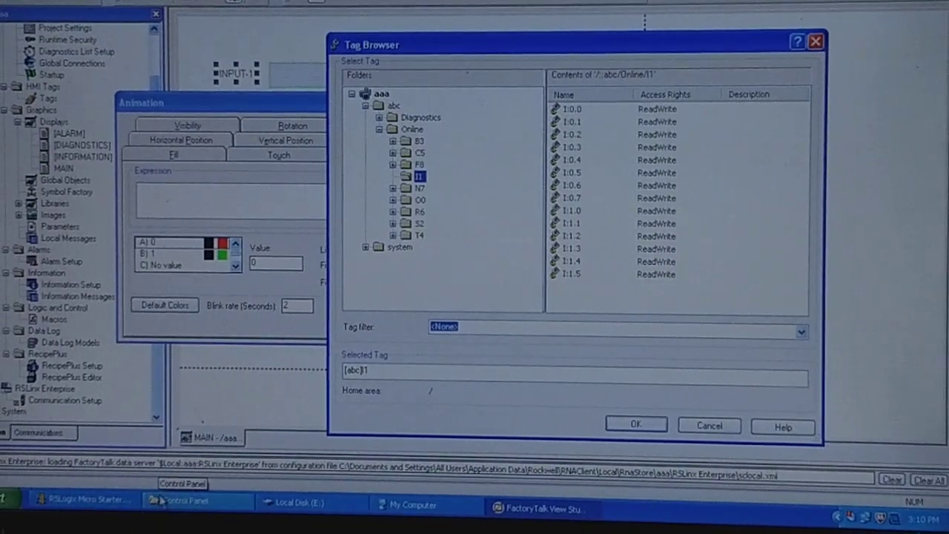
Tie INPUT-1's colour to input tag {abc}I1:0.1 and close the animation dialog.
left_click(82, 498)
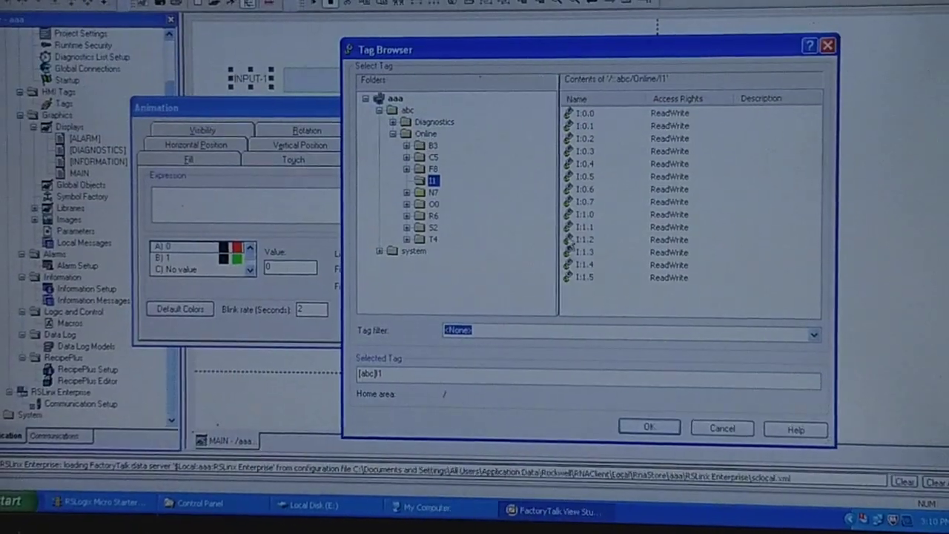
left_click(586, 117)
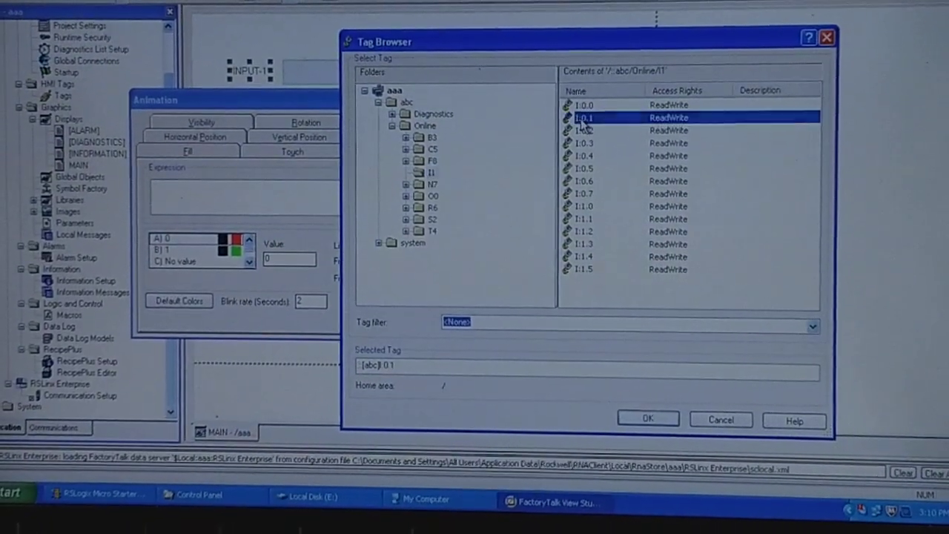
left_click(647, 418)
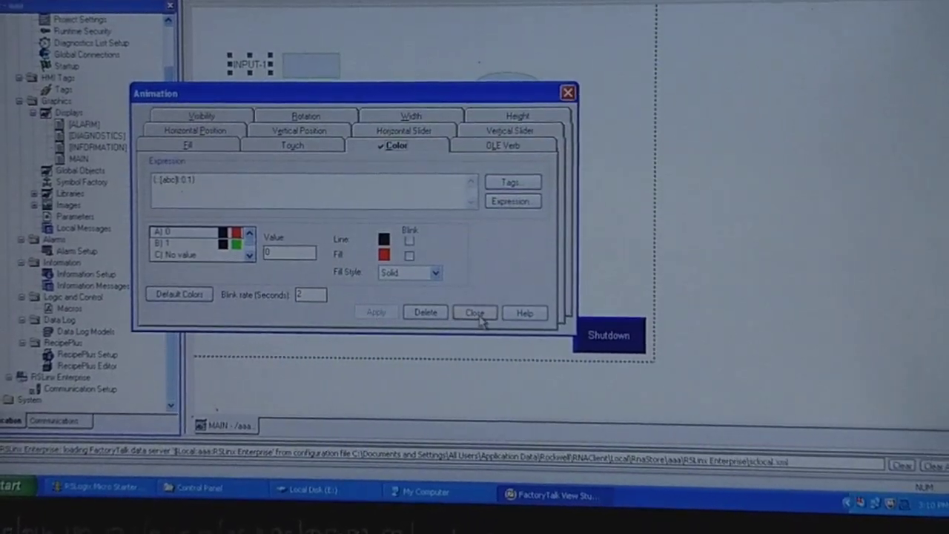
left_click(475, 311)
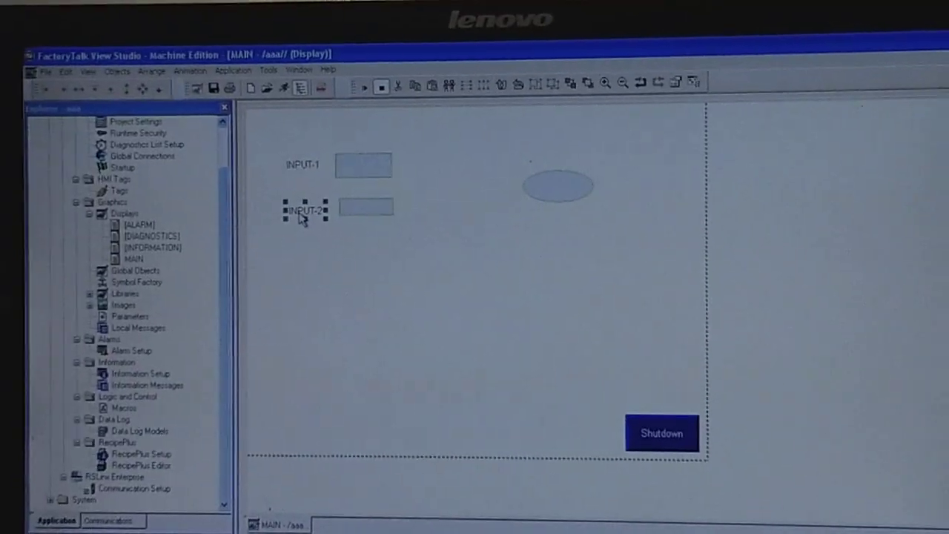
Tie INPUT-2's colour animation to input tag {abc}I1:0.2.
right_click(304, 210)
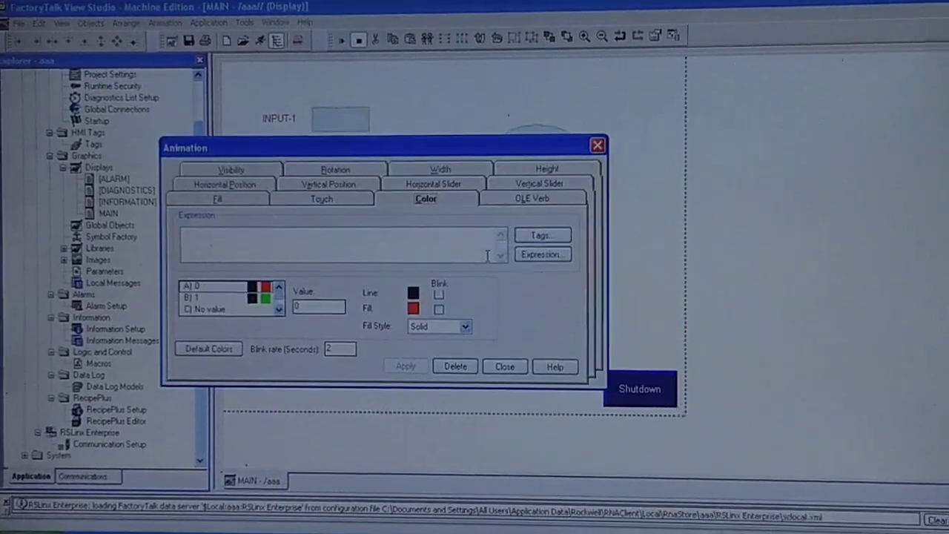
left_click(543, 234)
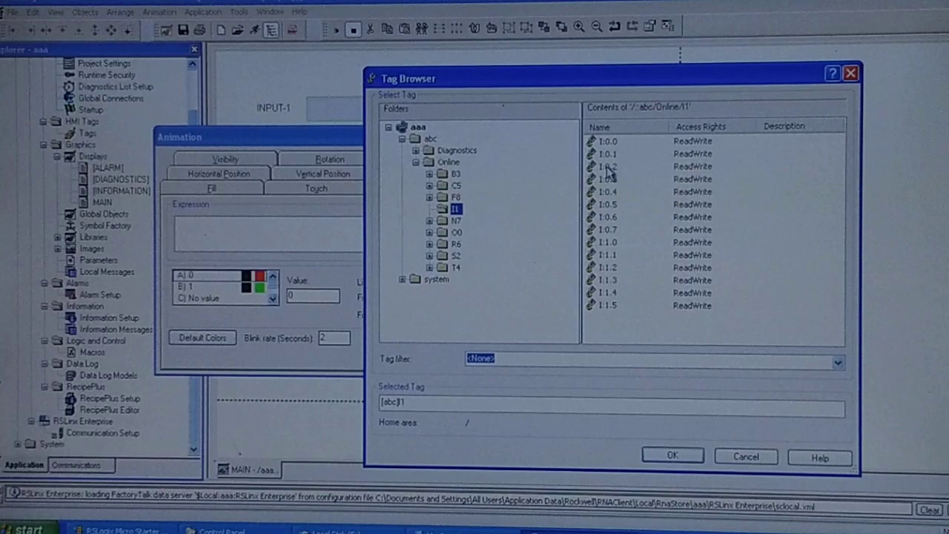
left_click(672, 454)
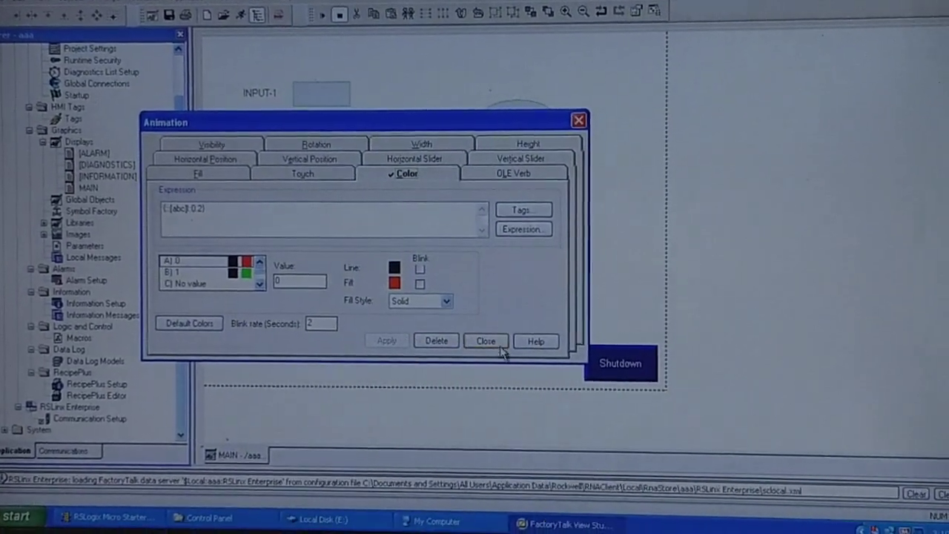
left_click(485, 340)
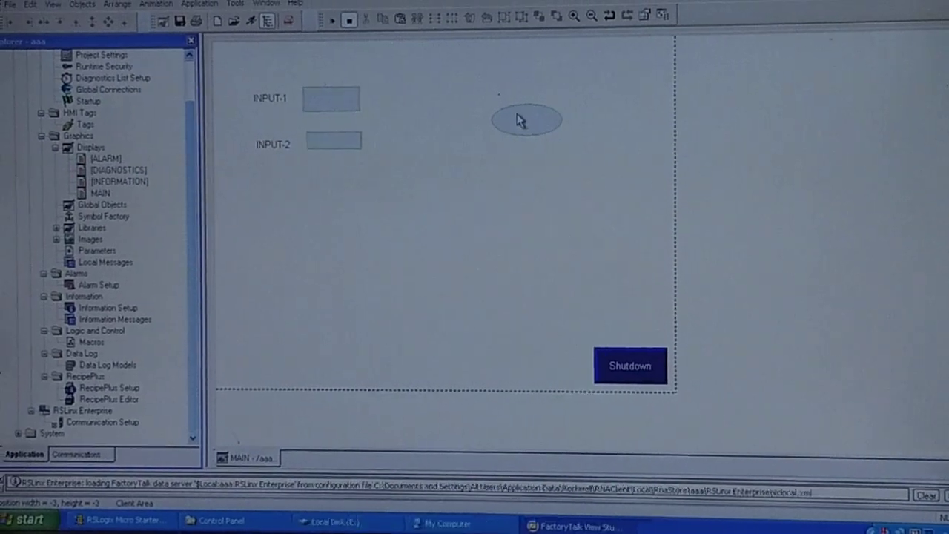
Tie the ellipse's colour animation to output tag {abc}O:0.0.
right_click(527, 120)
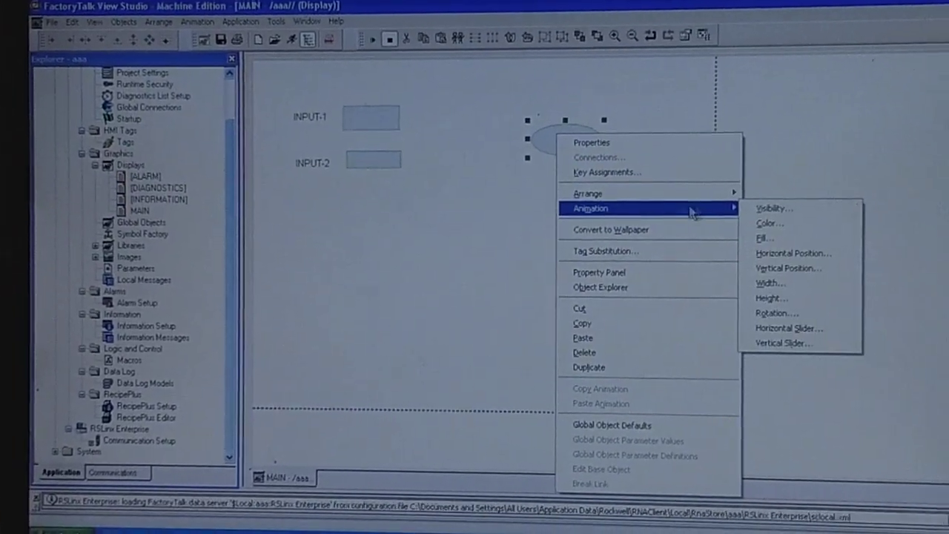
left_click(770, 222)
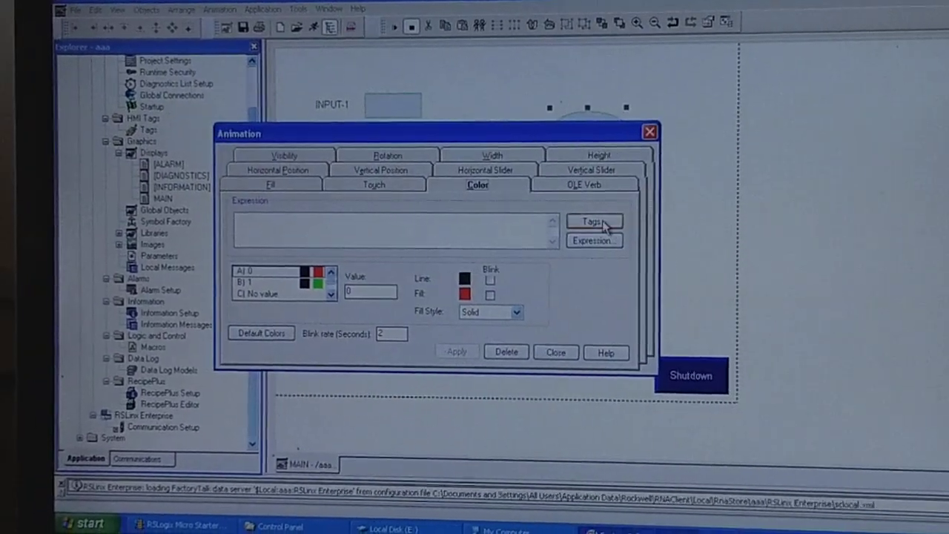
left_click(593, 221)
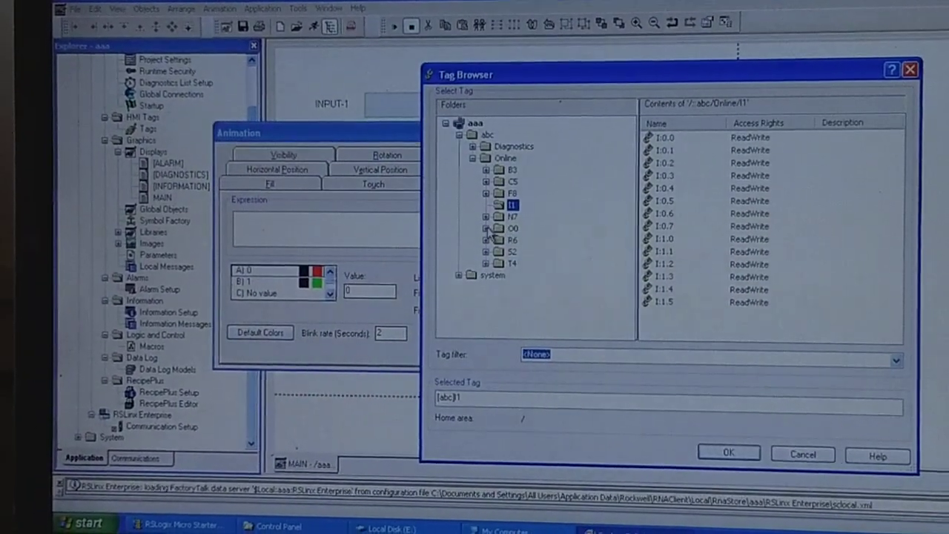
left_click(513, 227)
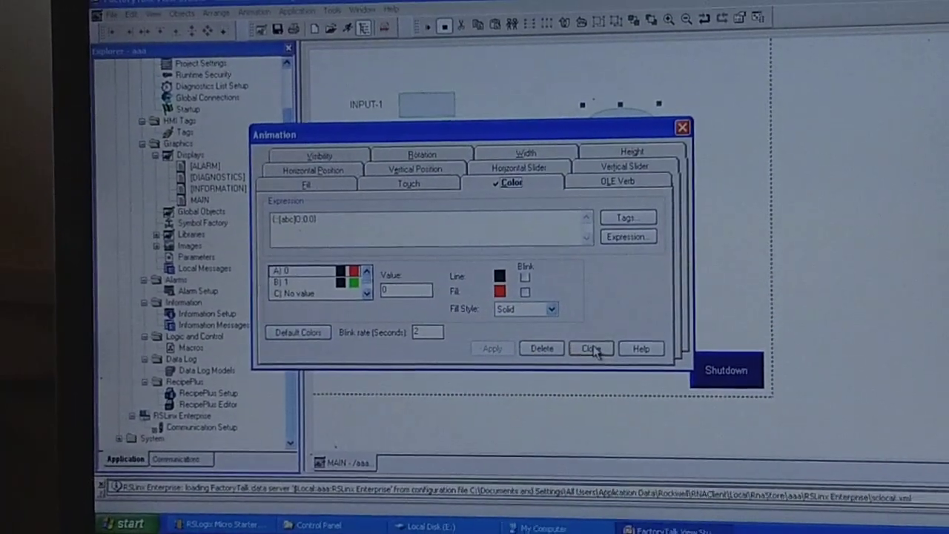
left_click(590, 348)
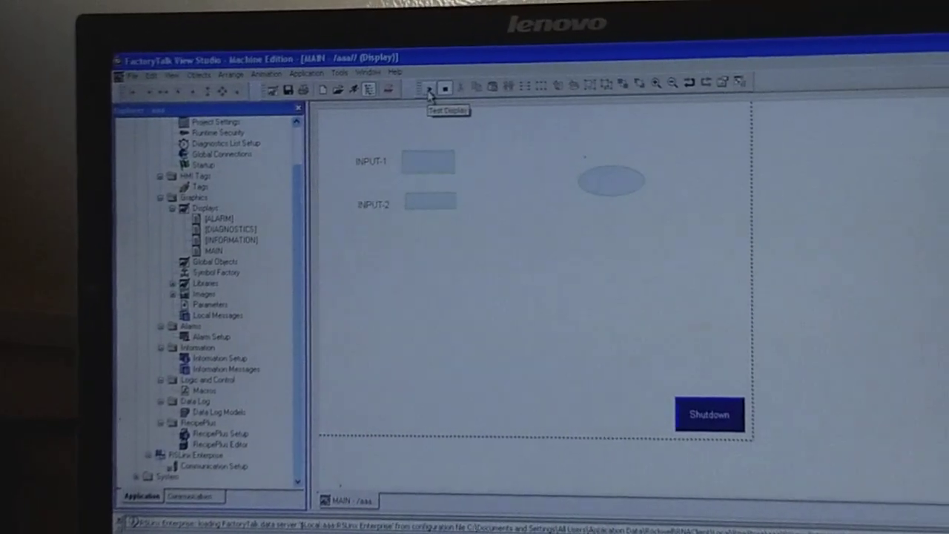
Test-run the MAIN display so the ellipse shows red, then return to the ladder.
left_click(428, 91)
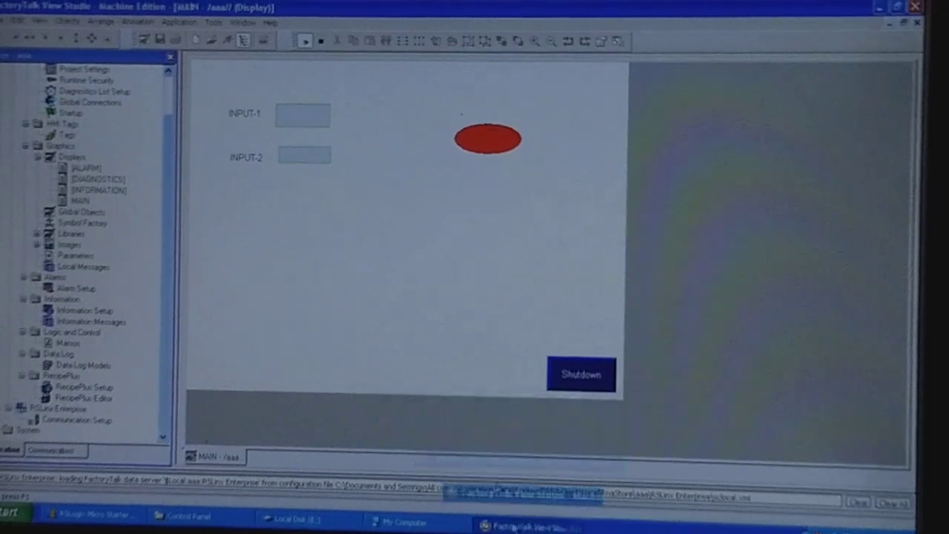
right_click(215, 193)
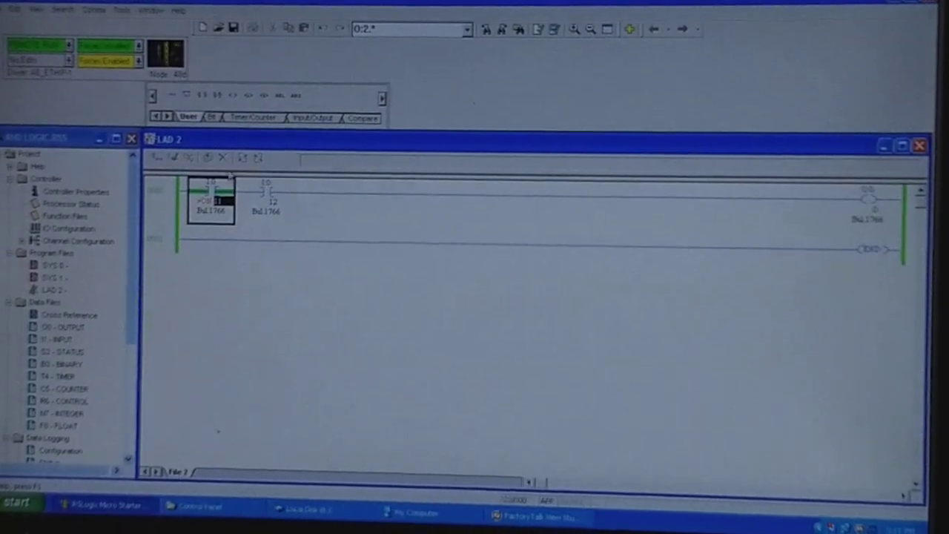
Force the second XIC contact of the AND rung on.
left_click(265, 196)
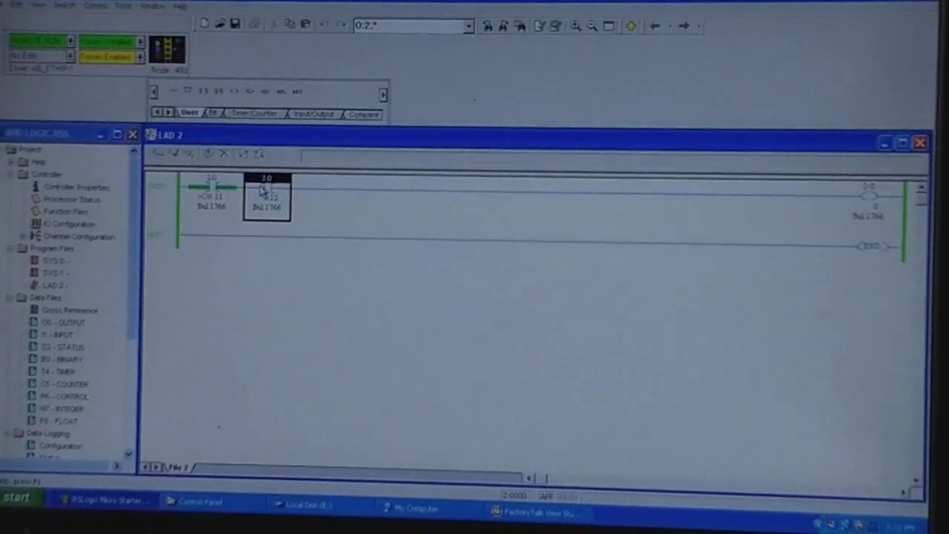
right_click(266, 195)
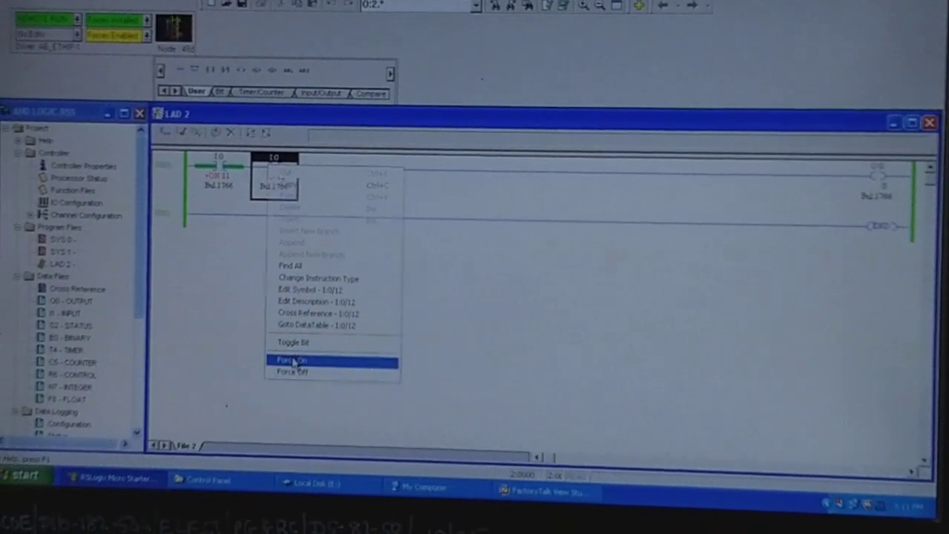
left_click(291, 361)
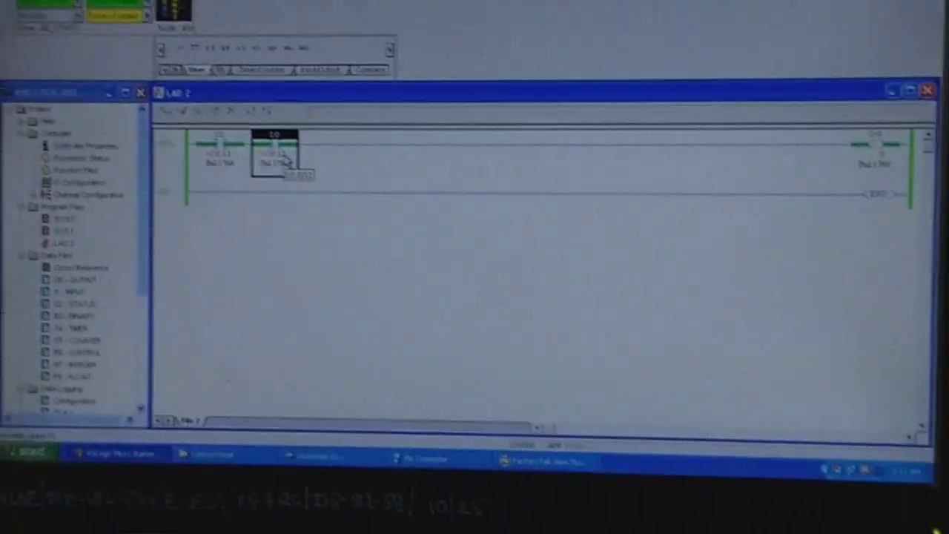
Toggle the second contact's input bit and switch back to the running HMI display.
right_click(338, 181)
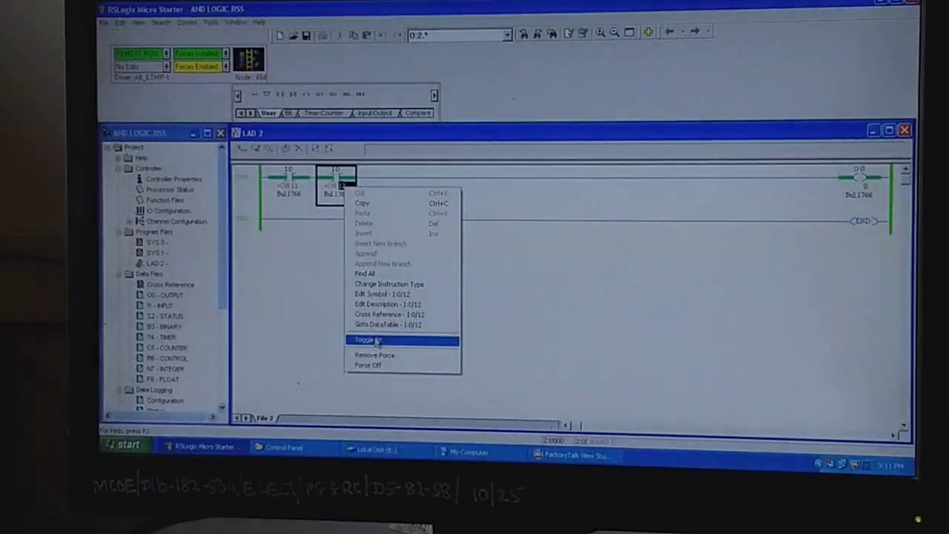
left_click(368, 339)
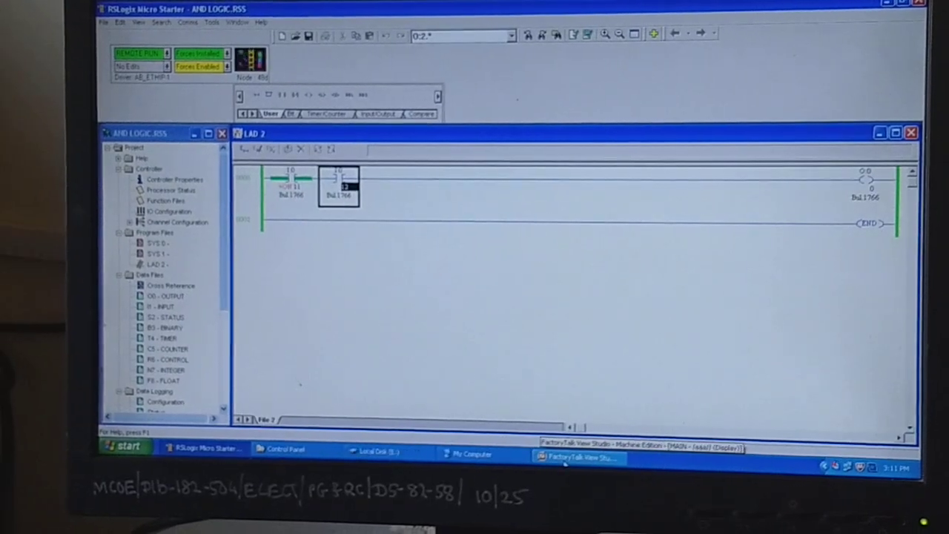
left_click(578, 452)
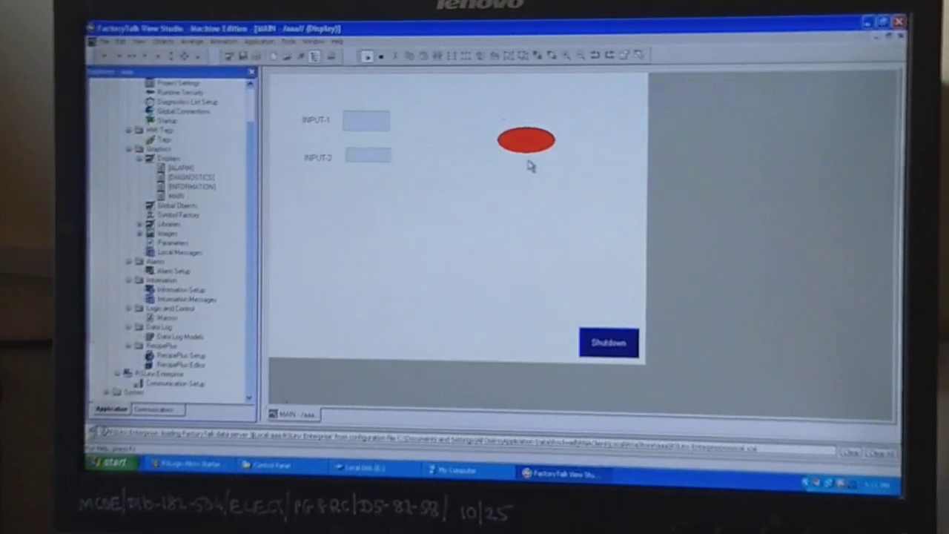